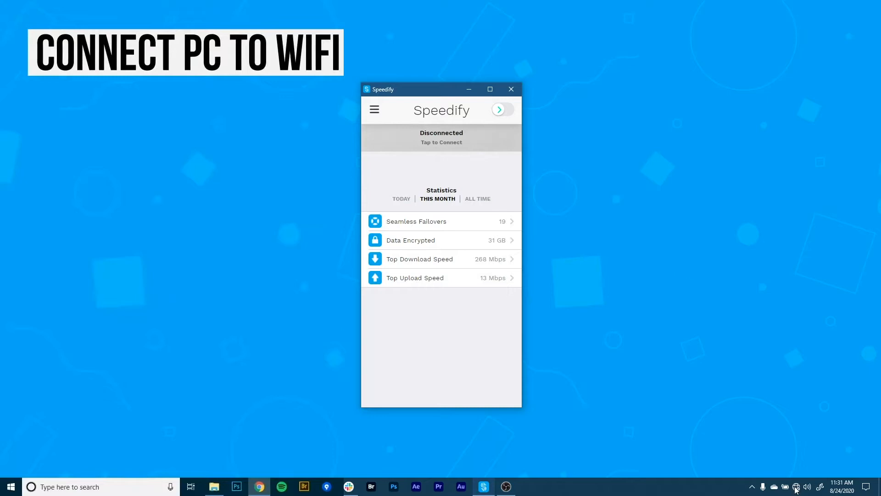
# Step: From the system tray, switch Wi-Fi back on and join The Ping in the North
pyautogui.click(795, 486)
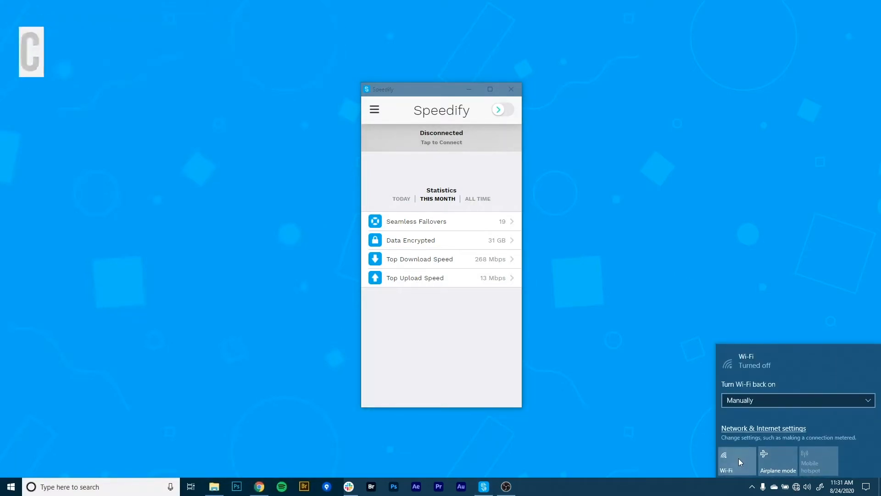
pyautogui.click(728, 461)
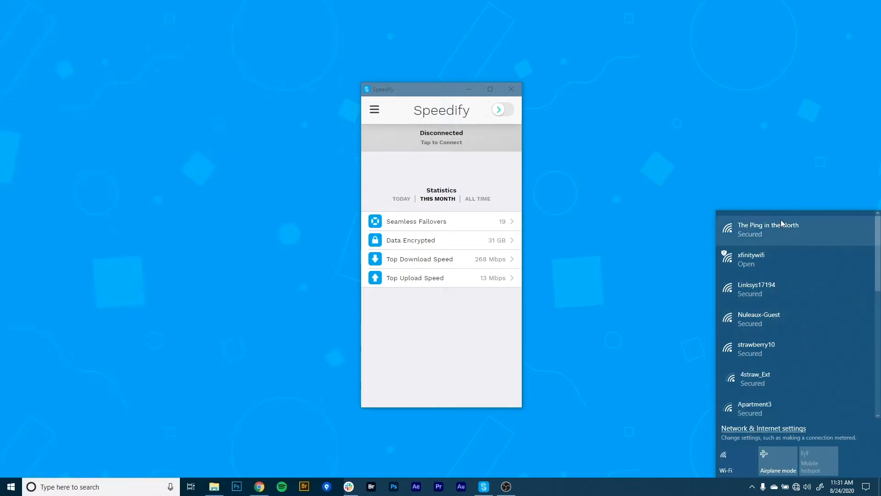
pyautogui.click(767, 228)
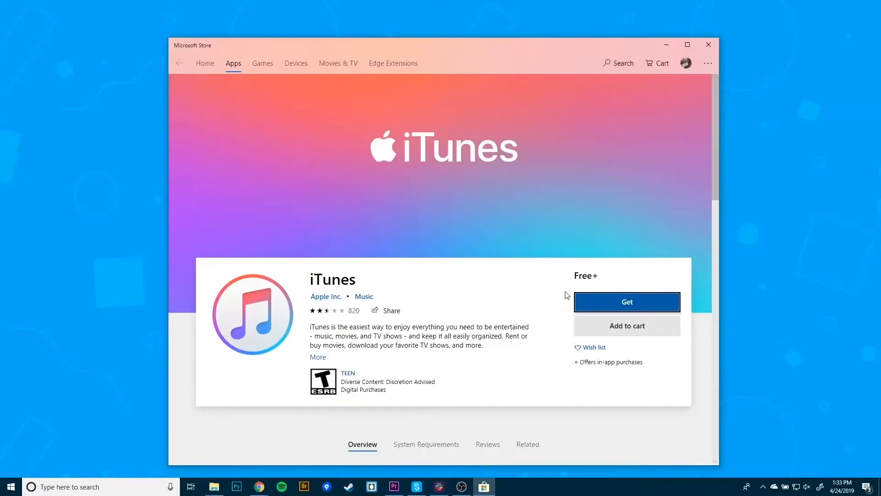
# Step: Get the free iTunes app from its Microsoft Store page
pyautogui.click(625, 302)
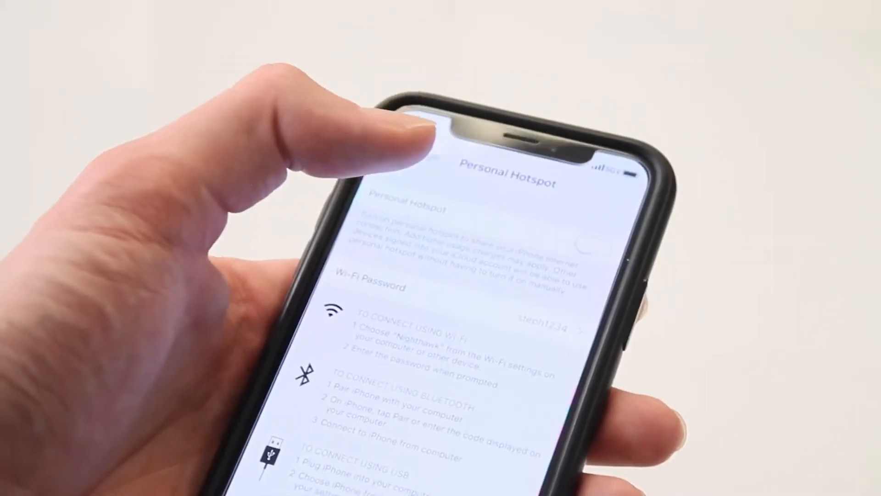
# Step: Toggle Personal Hotspot on in the iPhone's Settings
pyautogui.click(584, 194)
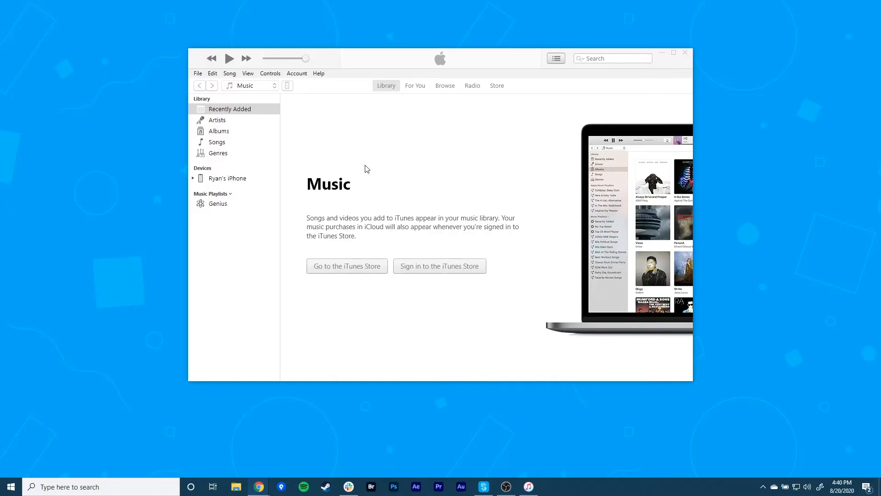
pyautogui.moveTo(234, 188)
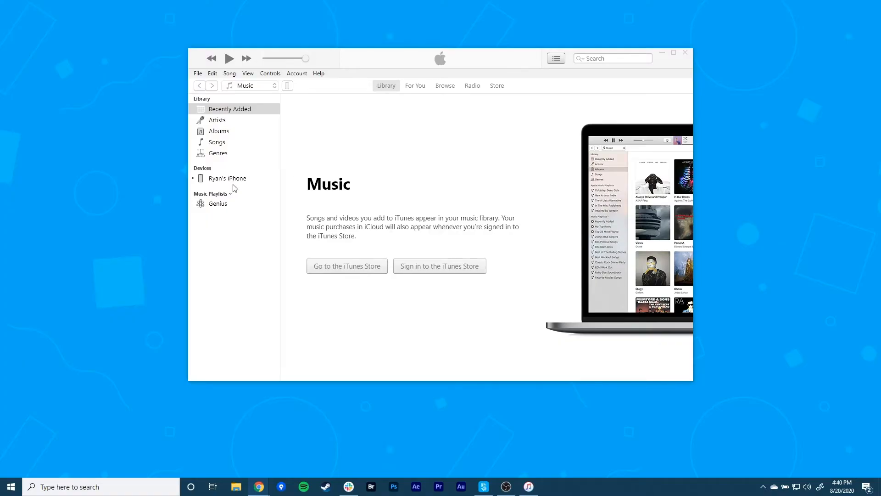
pyautogui.moveTo(215, 190)
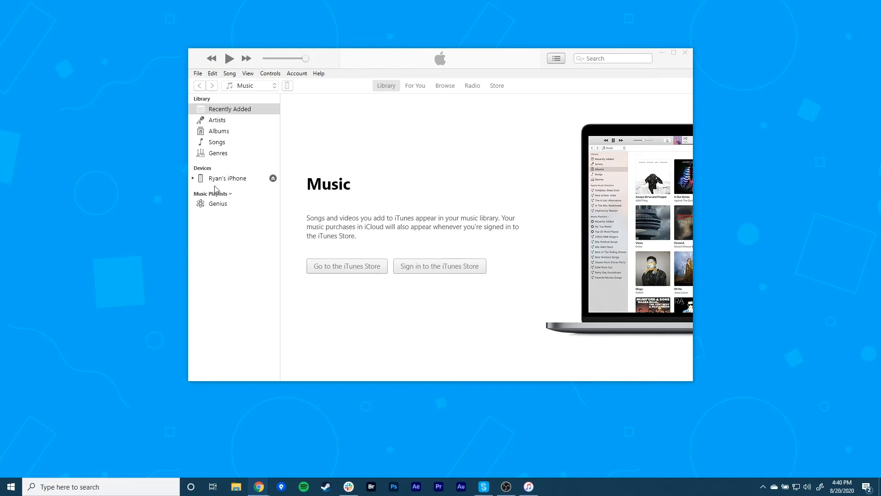
pyautogui.click(192, 178)
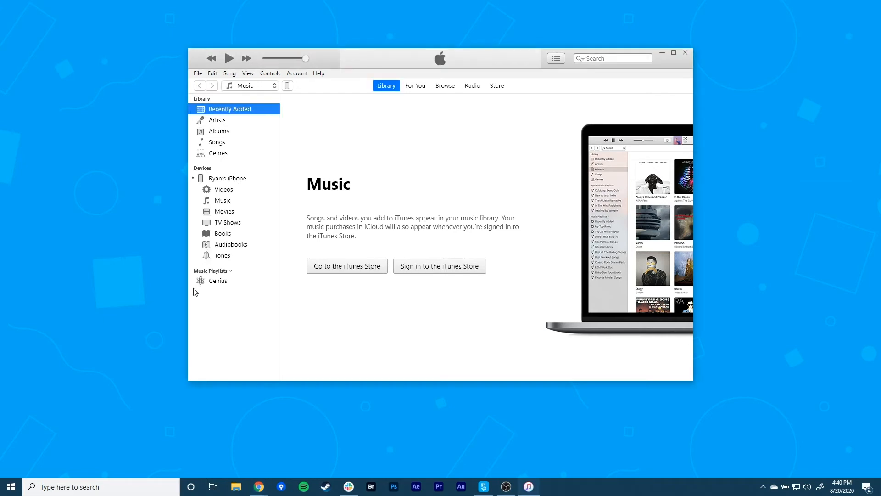
pyautogui.write('device')
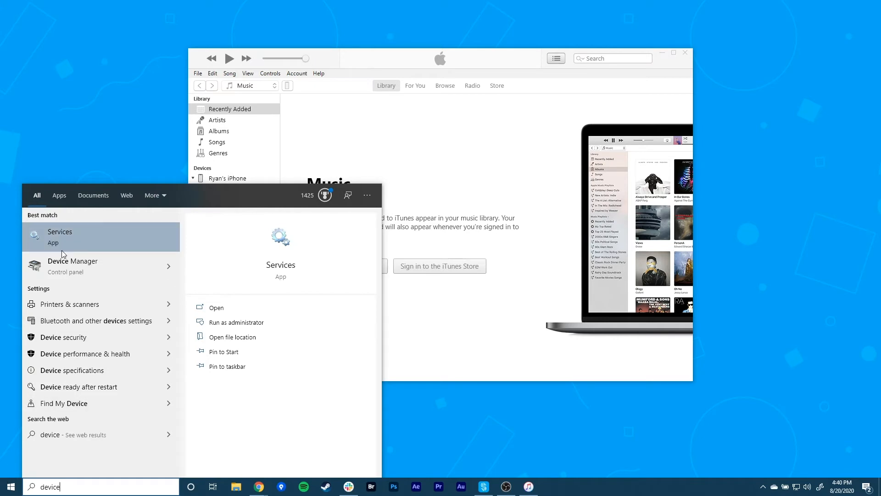
# Step: In Device Manager, update the Apple iPhone driver under Portable Devices; best driver already installed
pyautogui.click(73, 266)
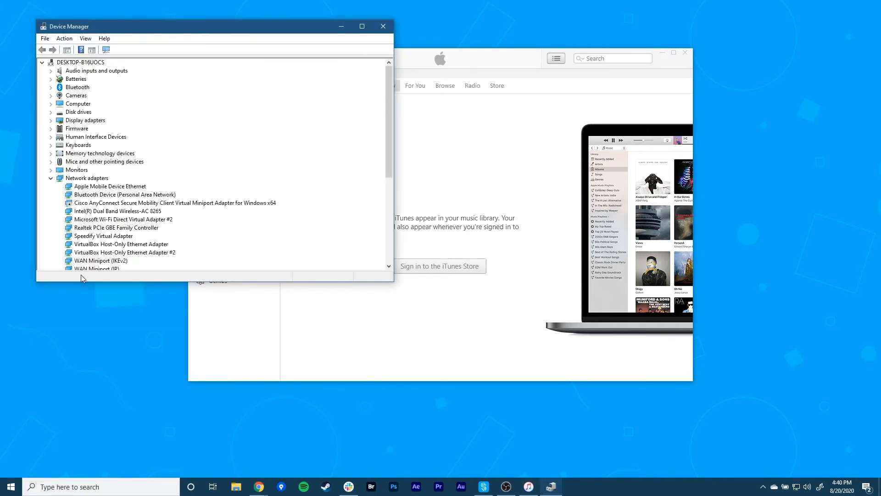
pyautogui.click(51, 177)
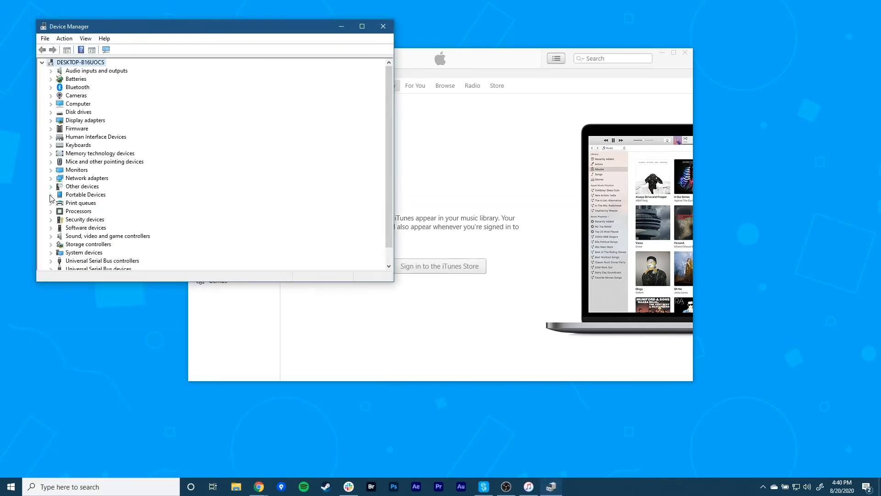
pyautogui.click(51, 193)
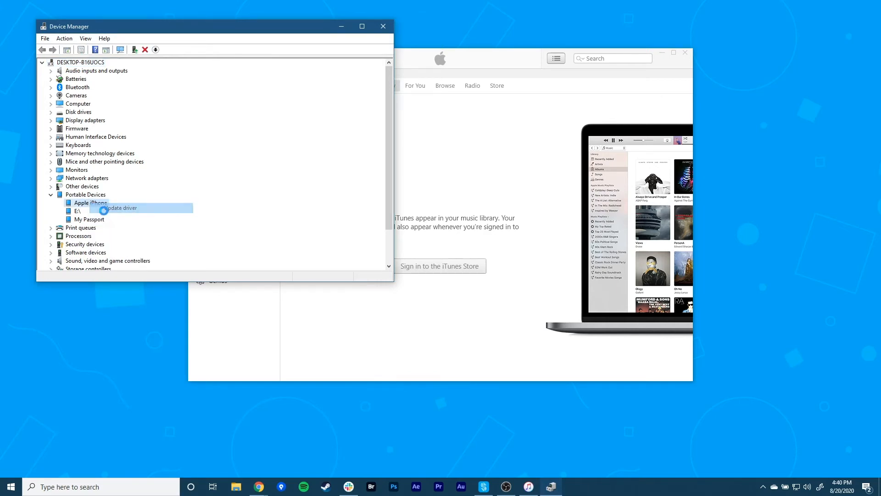
pyautogui.click(118, 208)
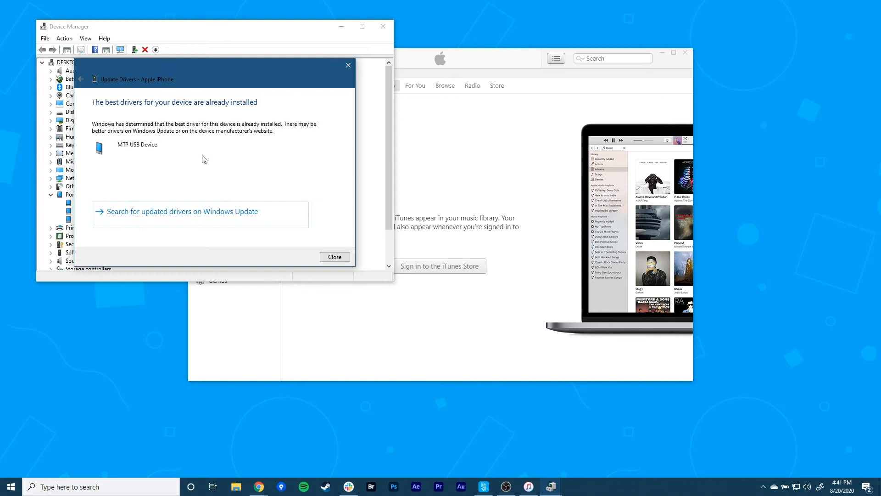
pyautogui.moveTo(319, 165)
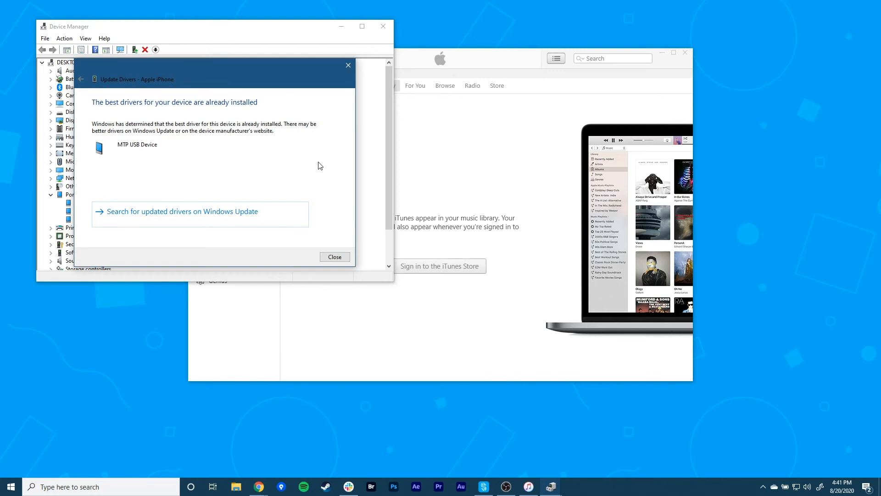
pyautogui.click(334, 256)
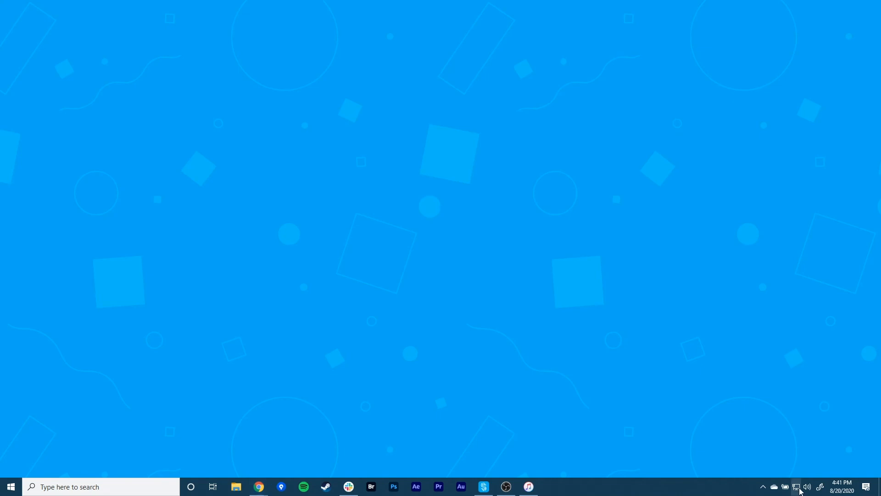
# Step: Show the PC's network connection status from the system tray
pyautogui.click(806, 486)
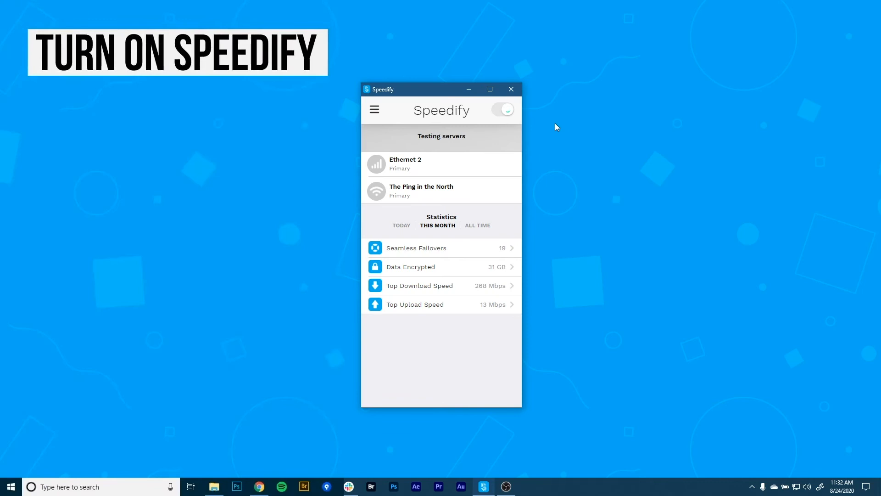
# Step: Toggle Speedify on to connect, bonding Ethernet 2 and The Ping in the North
pyautogui.click(502, 109)
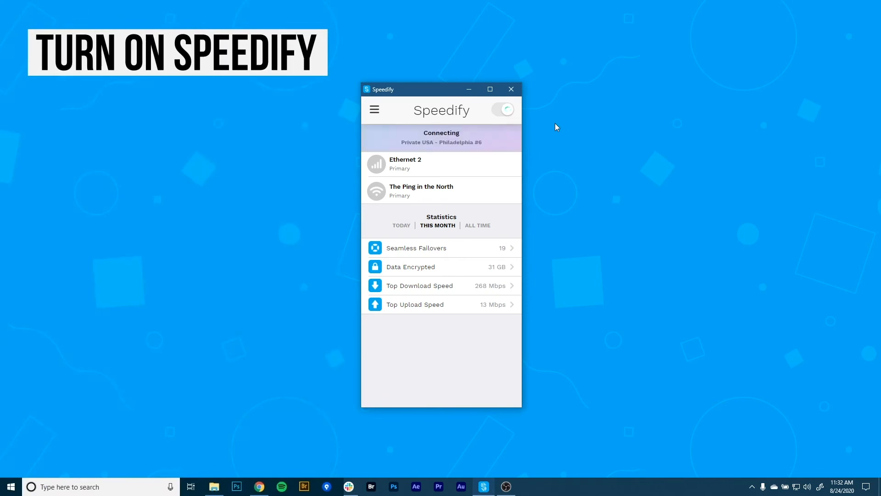
pyautogui.click(502, 109)
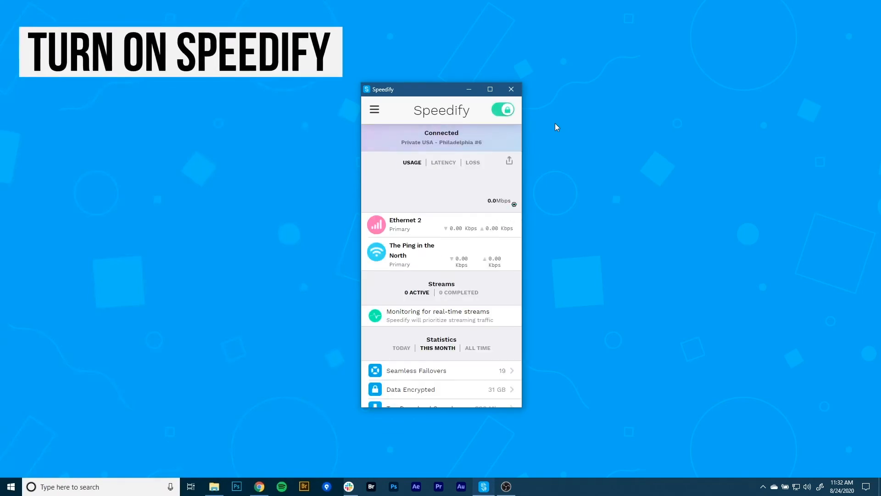